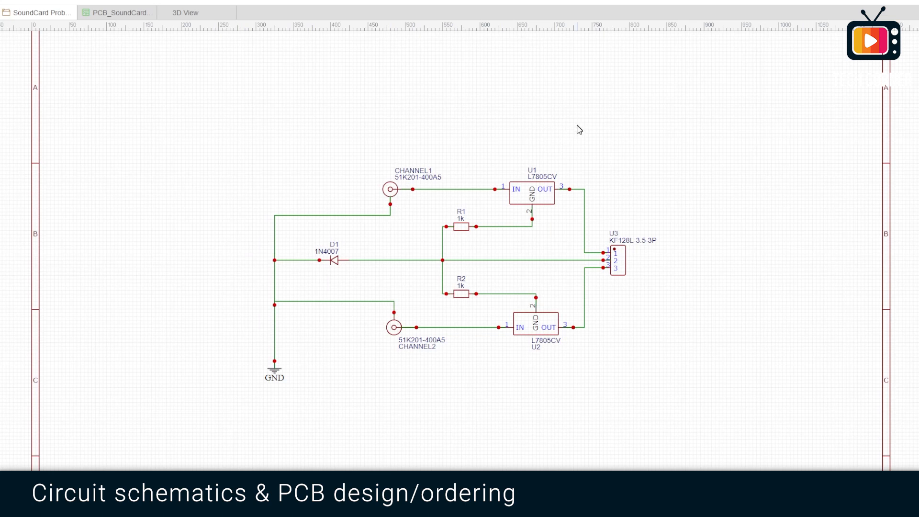
{"action": "mouse_move", "coordinate": [439, 394]}
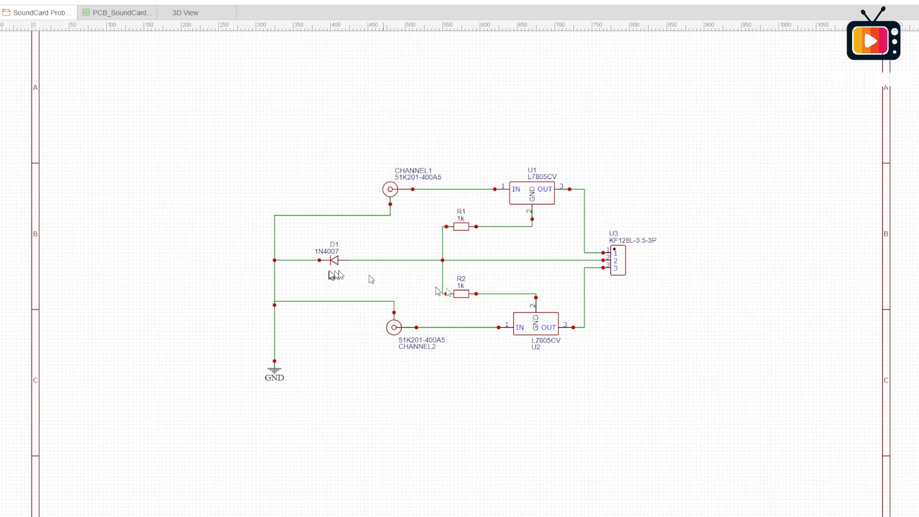
Switch from the schematic to the PCB_SoundCard board layout and its 3D view.
{"action": "left_click", "coordinate": [120, 13]}
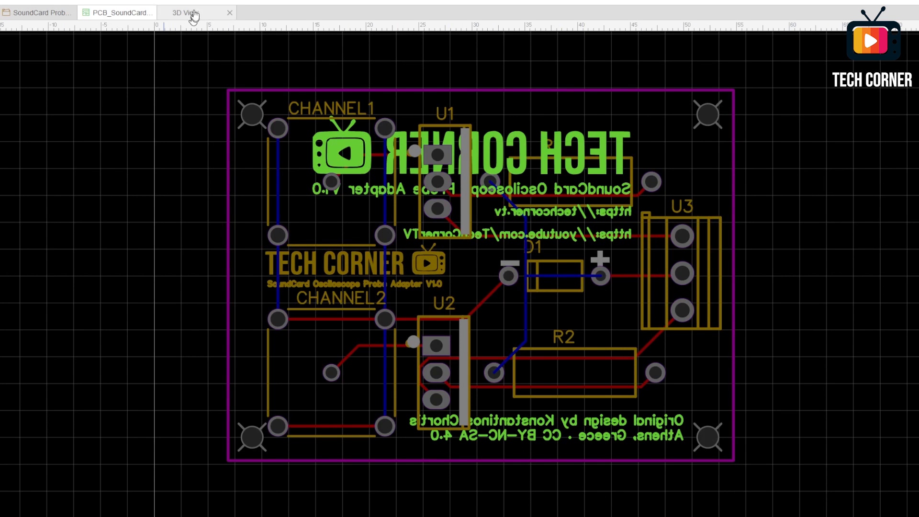
{"action": "left_click", "coordinate": [185, 13]}
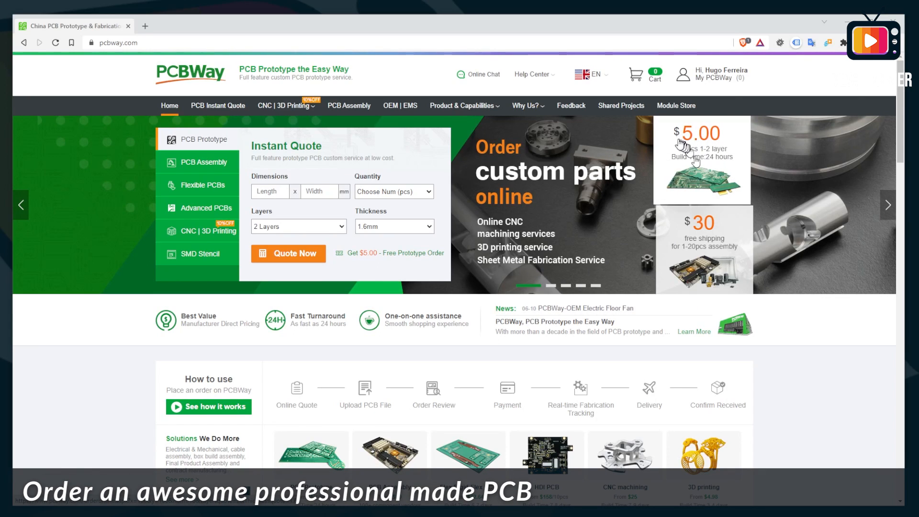
{"action": "mouse_move", "coordinate": [699, 170]}
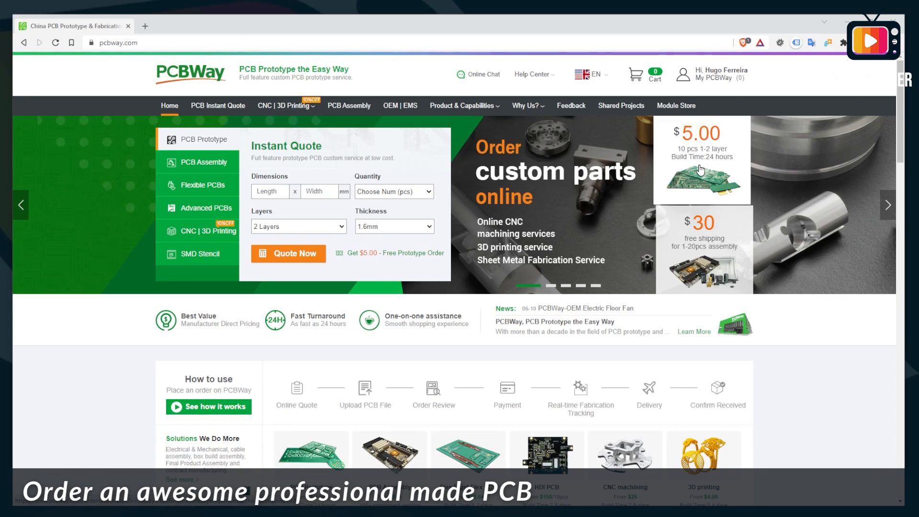
Quote the 2-layer board from its Gerber zip with 3-4 day build and AliExpress Standard Shipping (IOSS).
{"action": "left_click", "coordinate": [288, 253]}
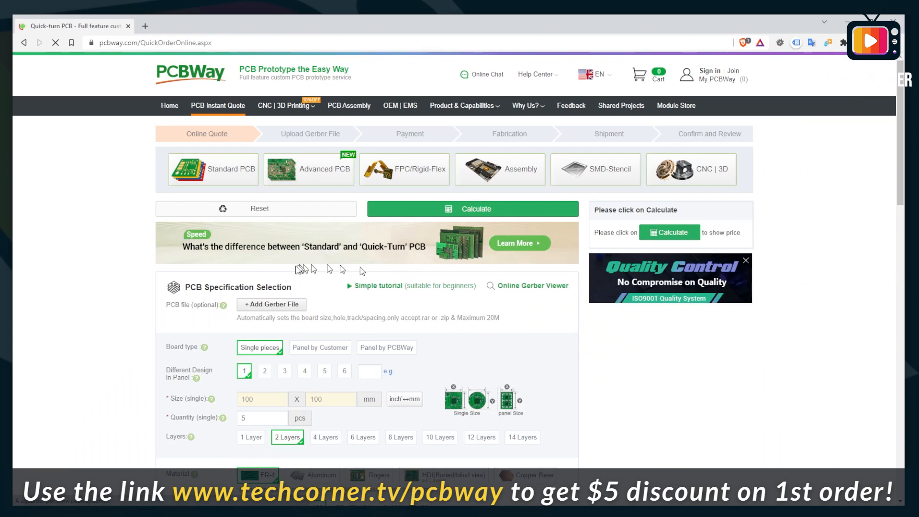
{"action": "left_click", "coordinate": [271, 305]}
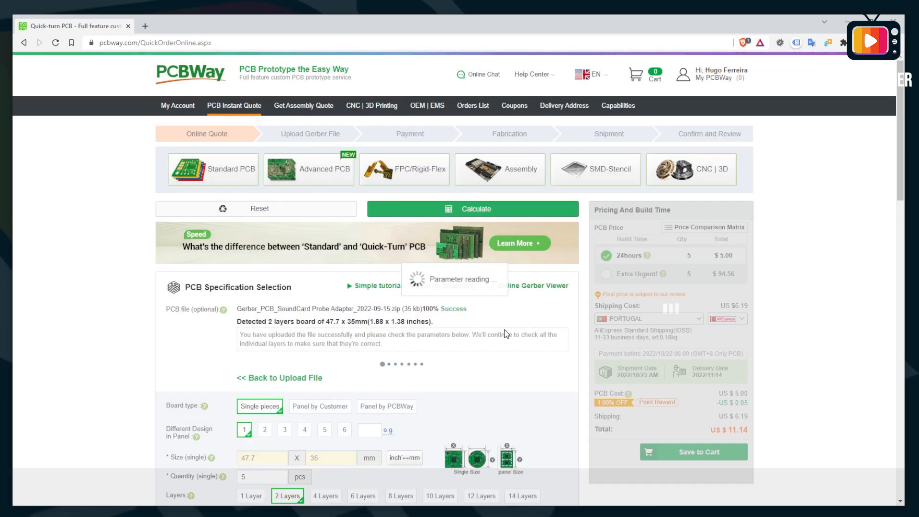
{"action": "scroll", "scroll_direction": "down", "scroll_amount": 3}
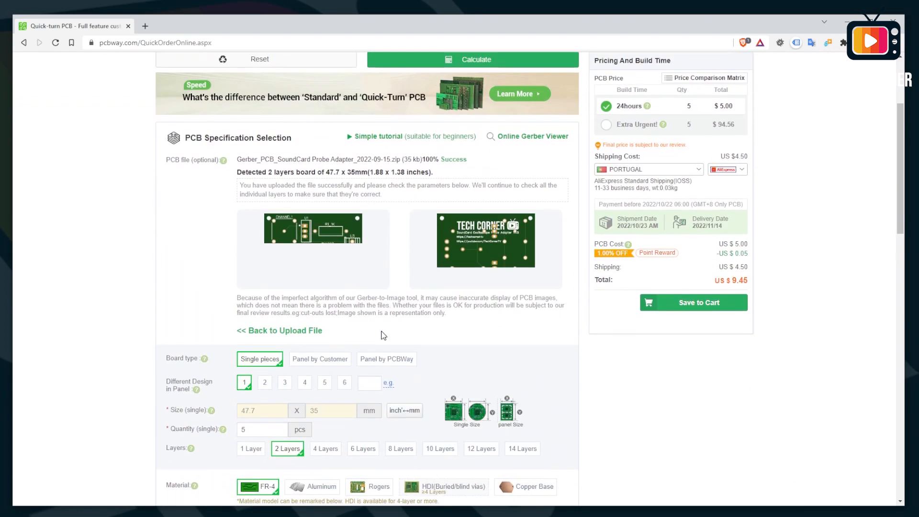
{"action": "scroll", "scroll_direction": "down", "scroll_amount": 3}
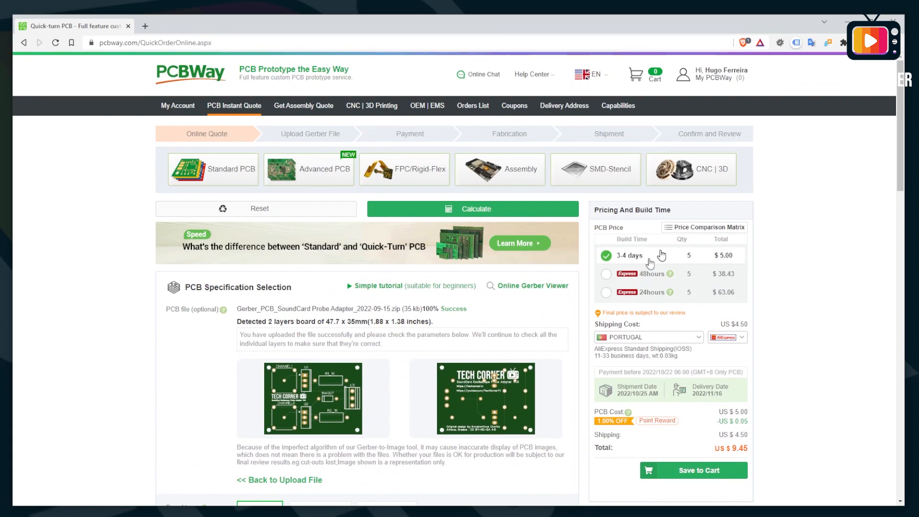
{"action": "mouse_move", "coordinate": [617, 266]}
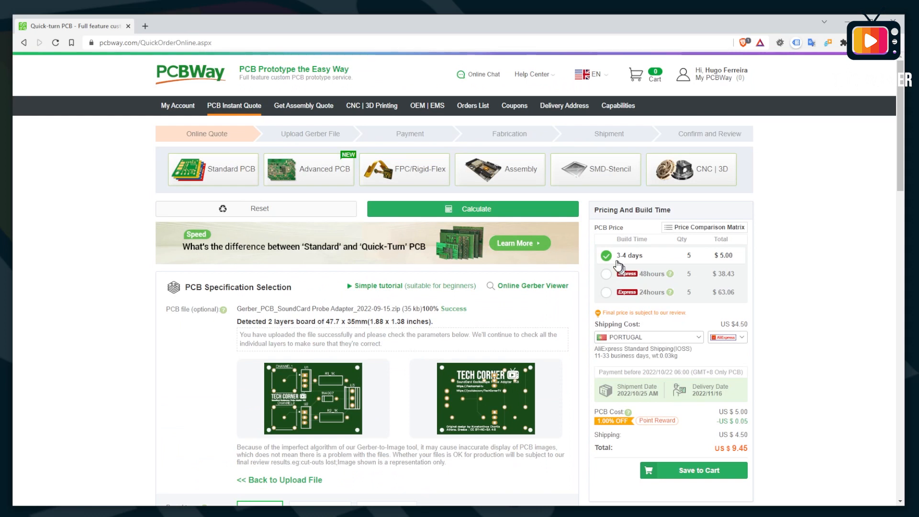
{"action": "mouse_move", "coordinate": [642, 265]}
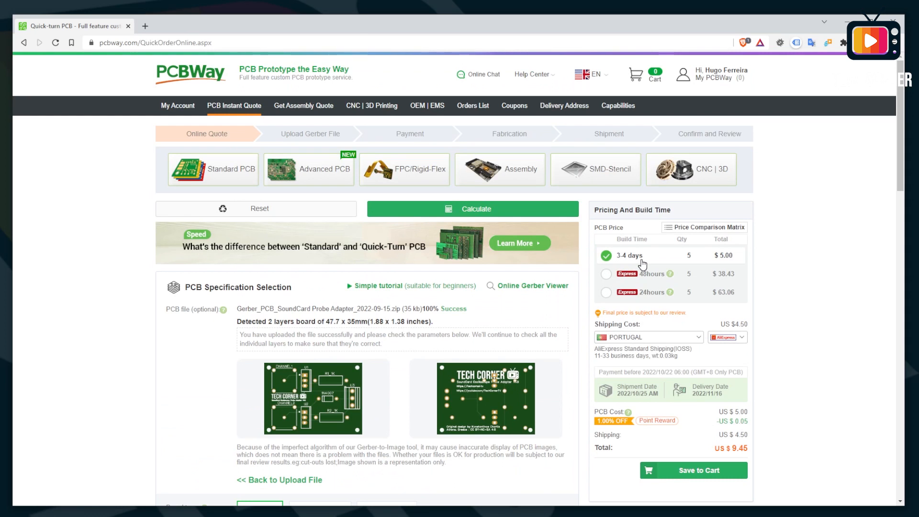
{"action": "scroll", "scroll_direction": "down", "scroll_amount": 3}
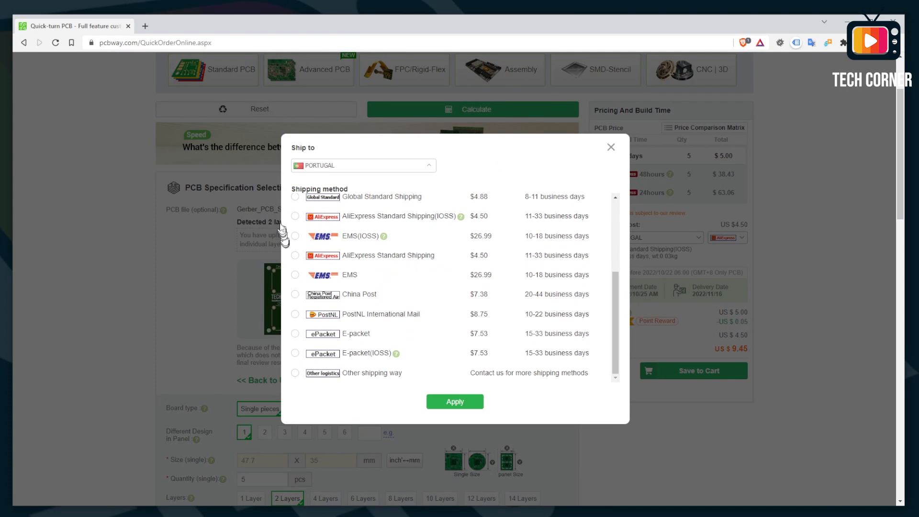
{"action": "left_click", "coordinate": [295, 215]}
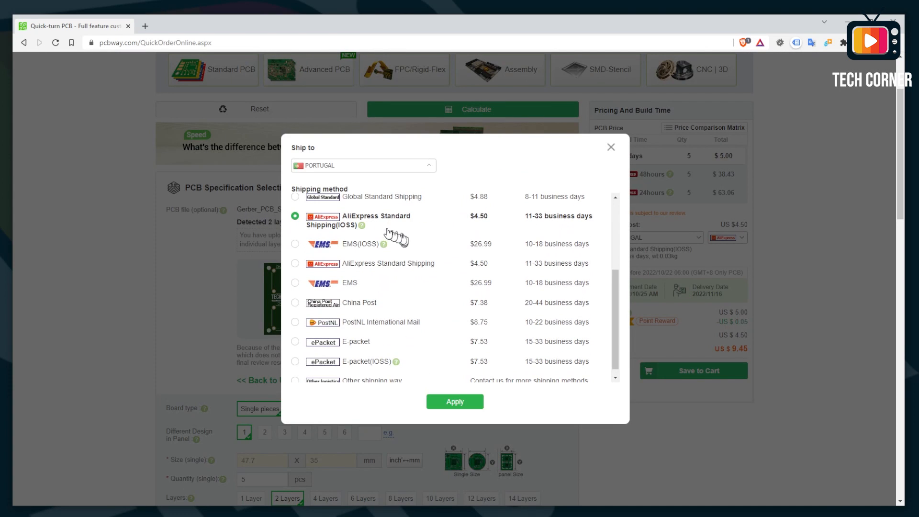
{"action": "mouse_move", "coordinate": [383, 228]}
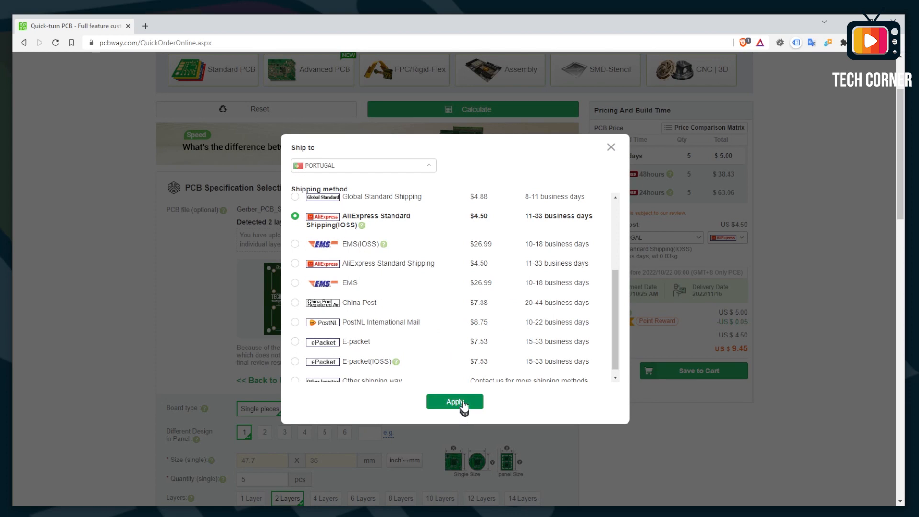
{"action": "left_click", "coordinate": [454, 402]}
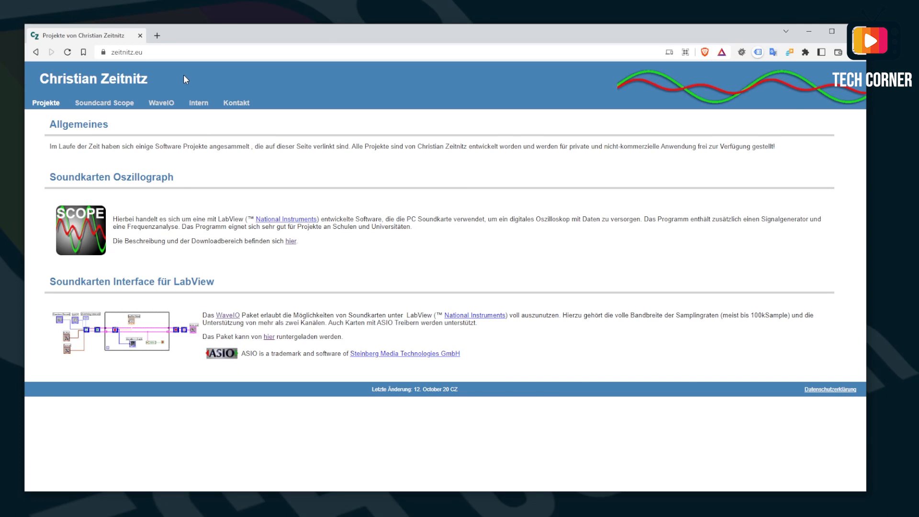
Get the English Soundcard Scope download from zeitnitz.eu, leaving a desktop shortcut after install.
{"action": "double_click", "coordinate": [104, 78]}
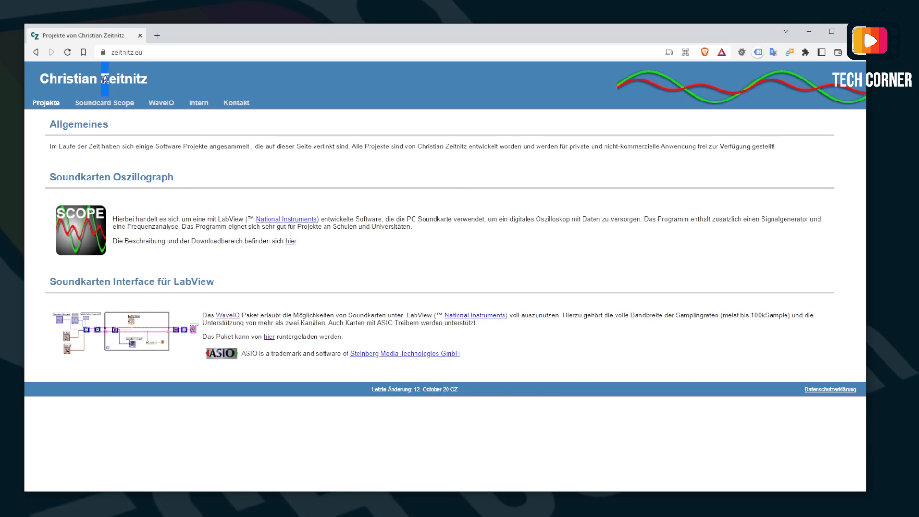
{"action": "double_click", "coordinate": [125, 79]}
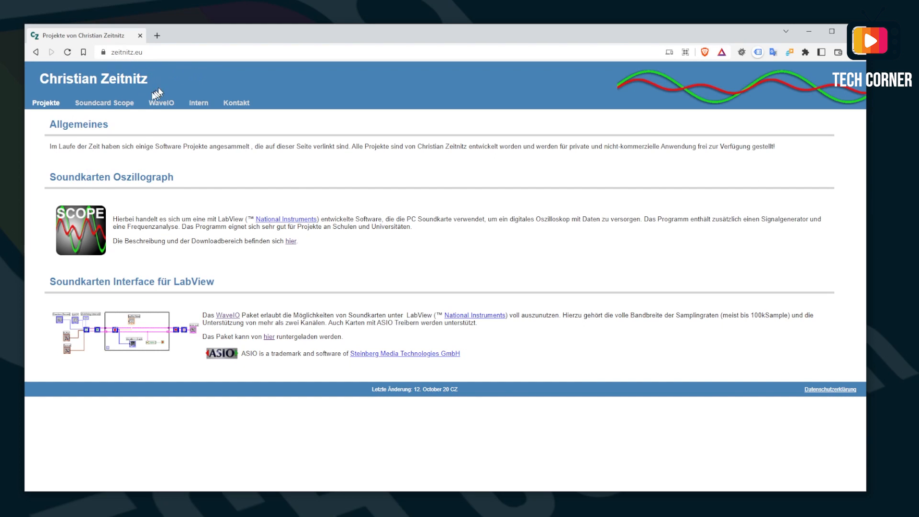
{"action": "left_click", "coordinate": [103, 103]}
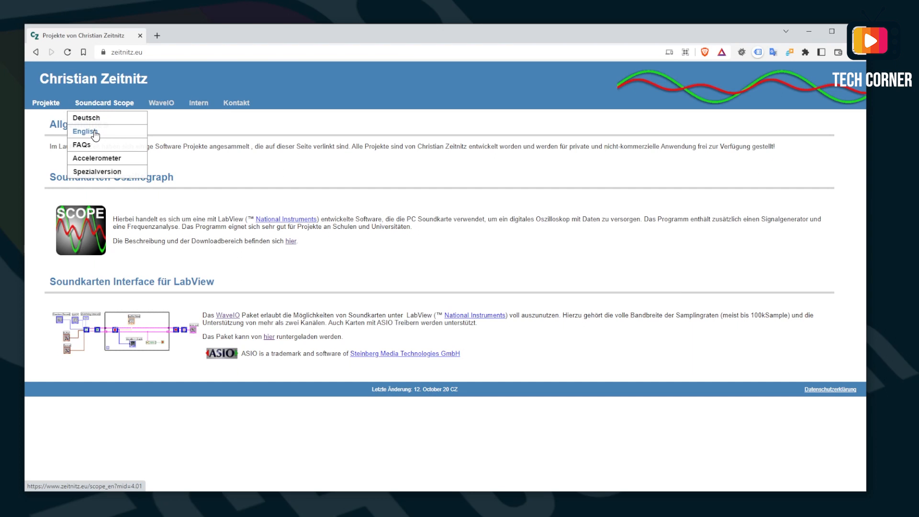
{"action": "left_click", "coordinate": [85, 131]}
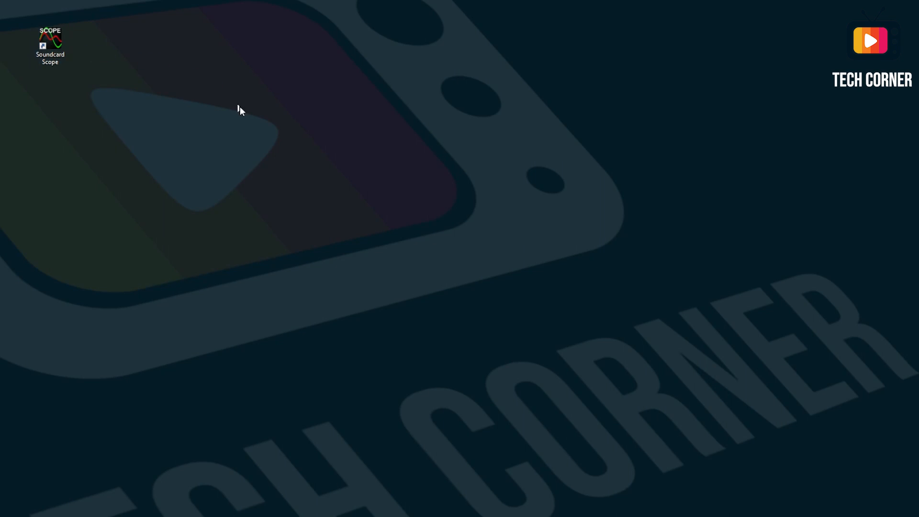
Launch Soundcard Scope past the license notice and Auto Set the 1 kHz sine to 300m/div, 1.5m time.
{"action": "double_click", "coordinate": [50, 45]}
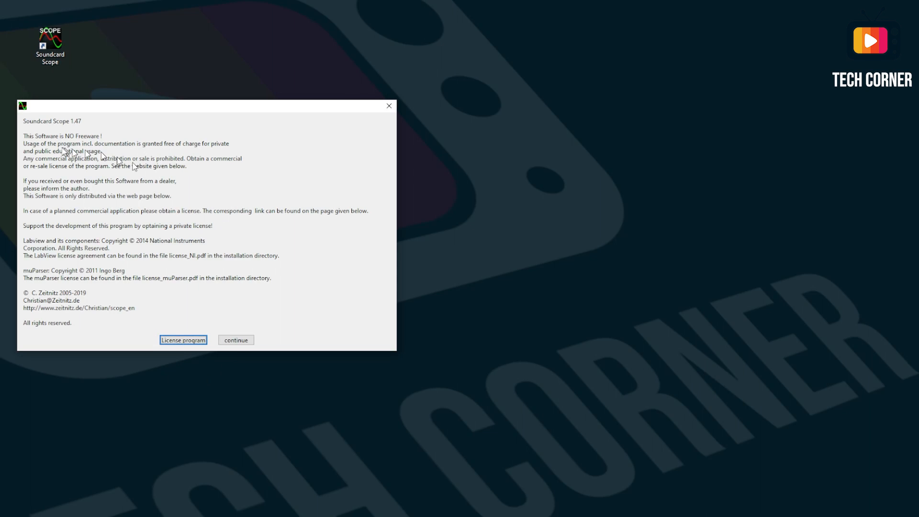
{"action": "mouse_move", "coordinate": [192, 253]}
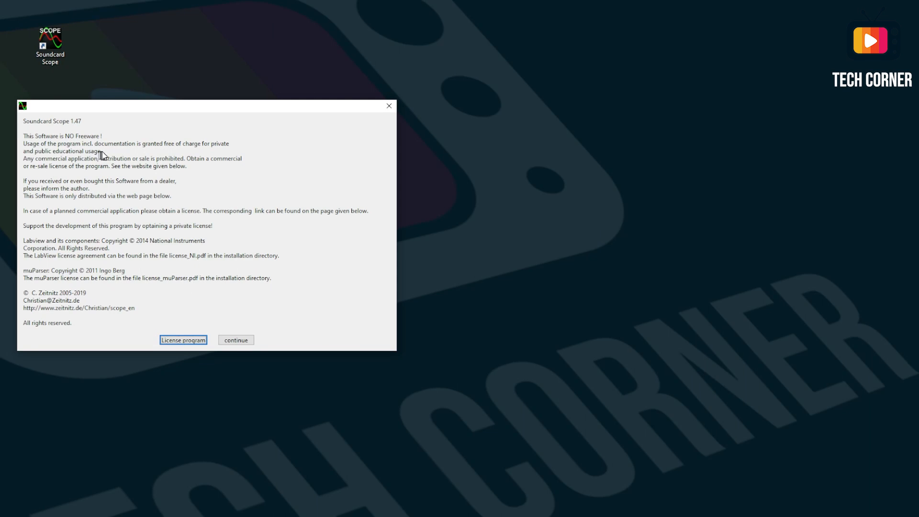
{"action": "mouse_move", "coordinate": [147, 151]}
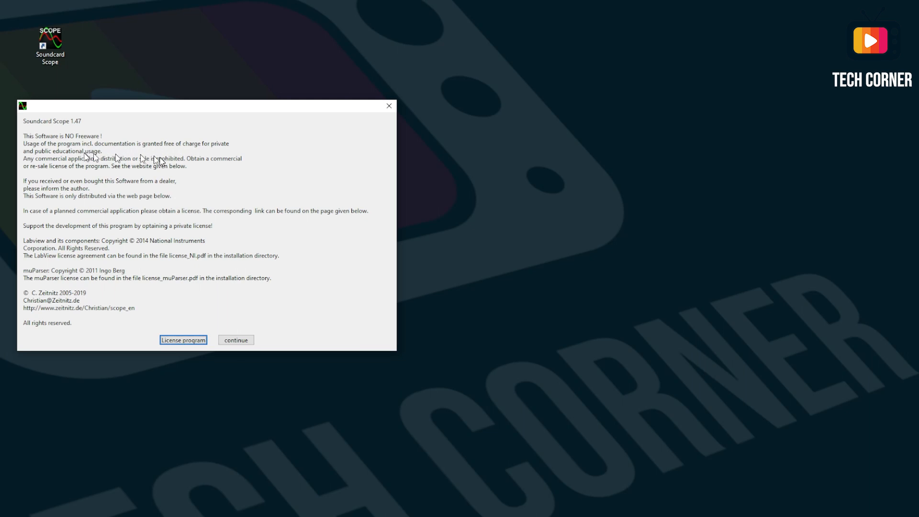
{"action": "left_click", "coordinate": [236, 340]}
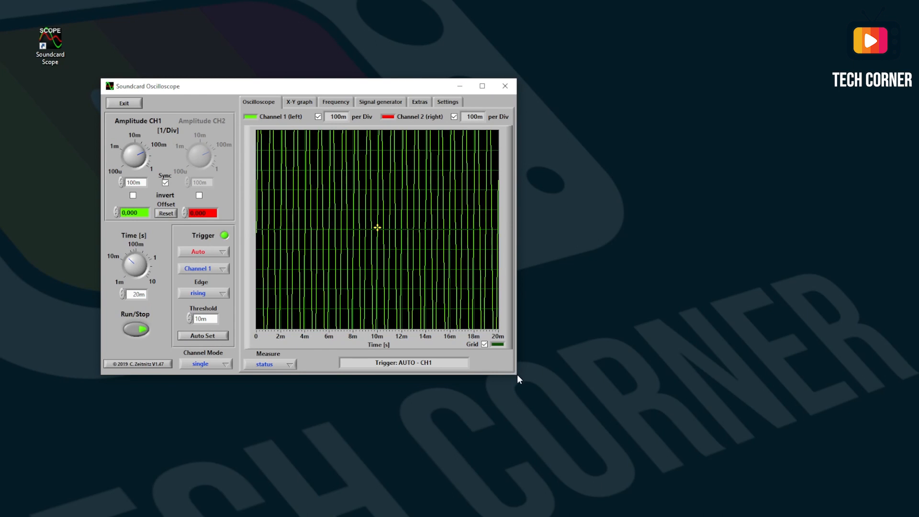
{"action": "mouse_move", "coordinate": [509, 372]}
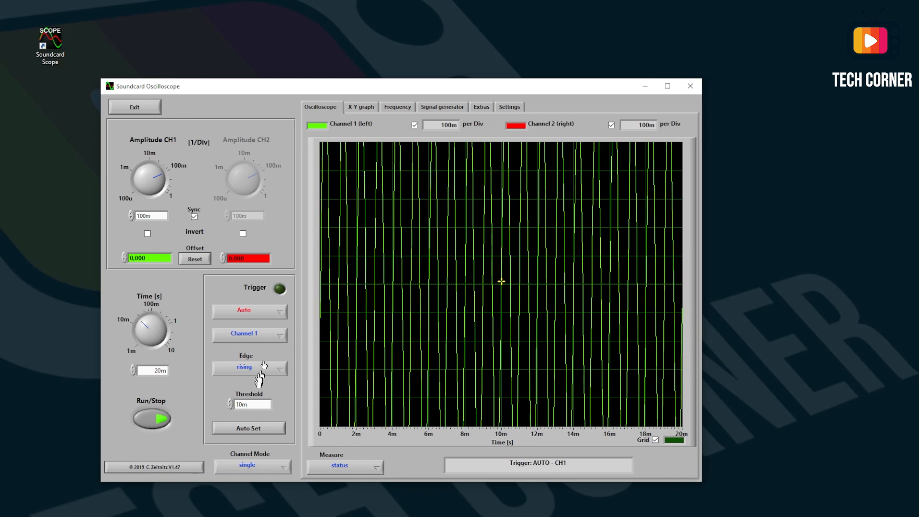
{"action": "left_click", "coordinate": [244, 367]}
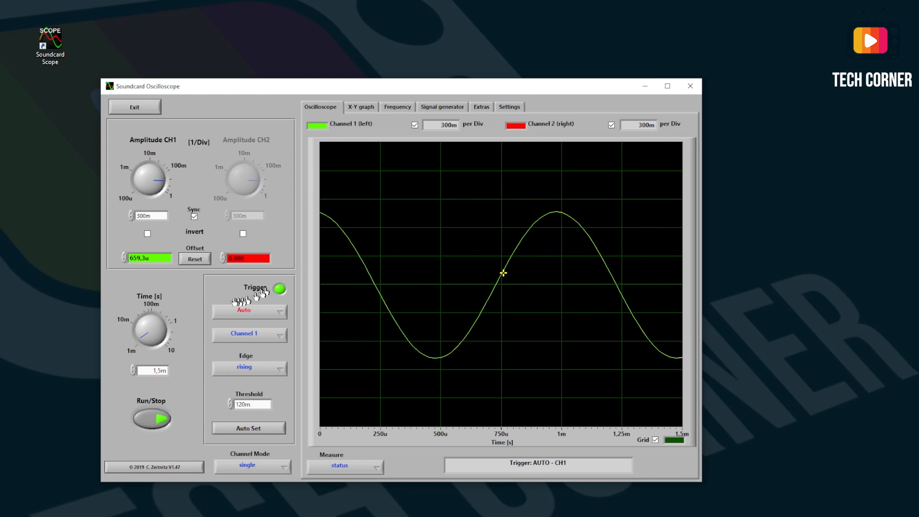
{"action": "left_click", "coordinate": [151, 418]}
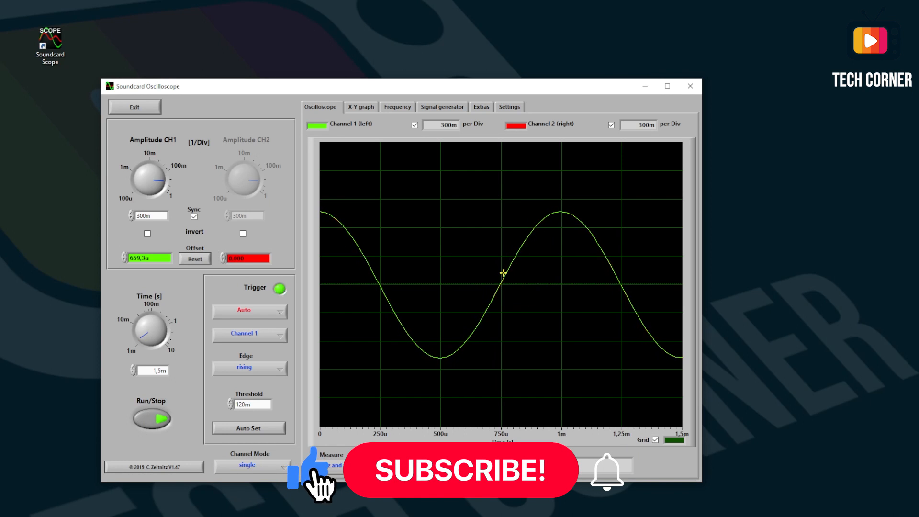
Measure in Hz and volts, hide Channel 2, set CH1 amplitude 700m and time base 3m.
{"action": "left_click", "coordinate": [461, 470]}
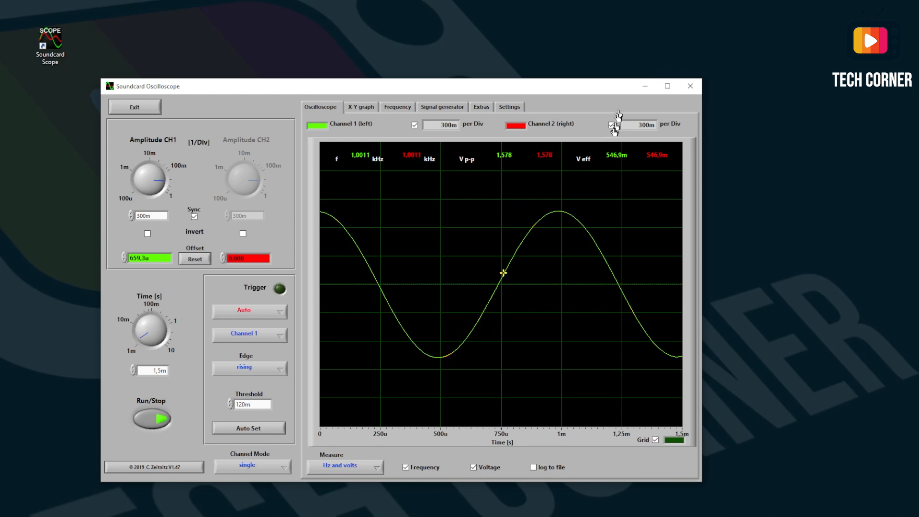
{"action": "left_click", "coordinate": [612, 123]}
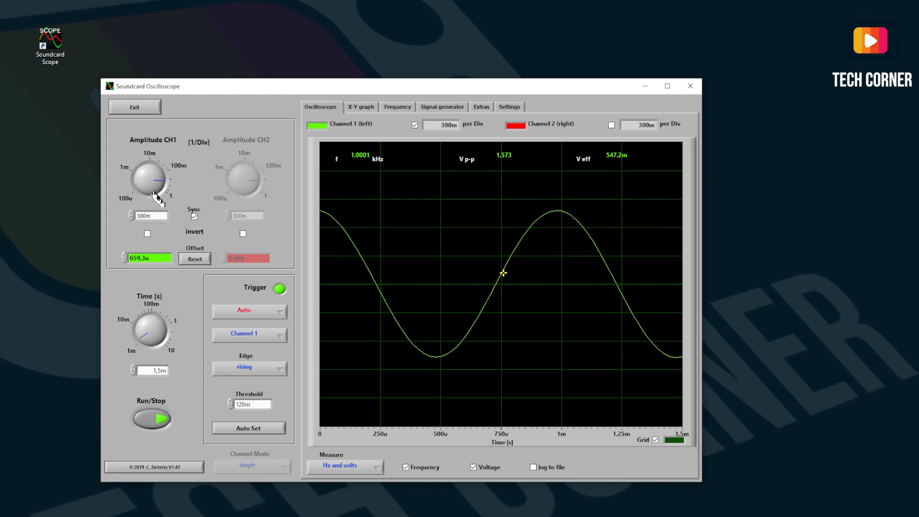
{"action": "left_click_drag", "start_coordinate": [158, 171], "coordinate": [164, 188]}
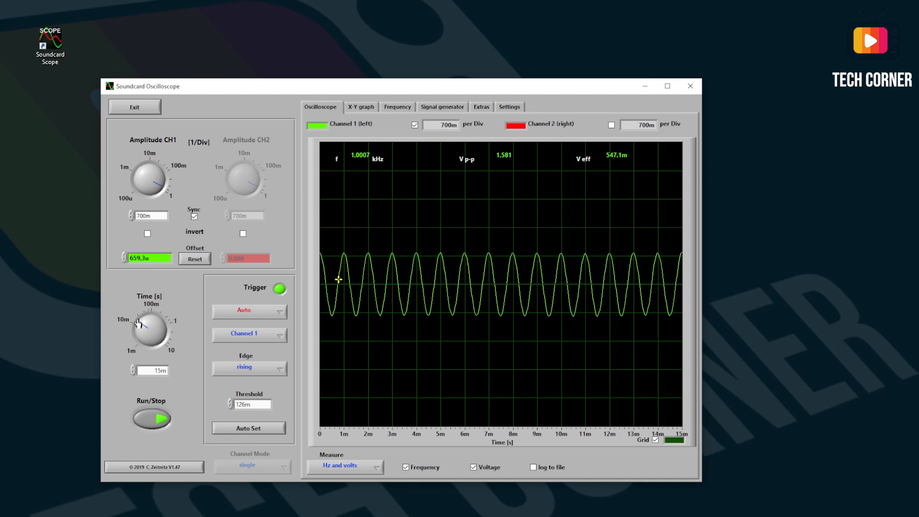
{"action": "left_click_drag", "start_coordinate": [155, 326], "coordinate": [144, 334]}
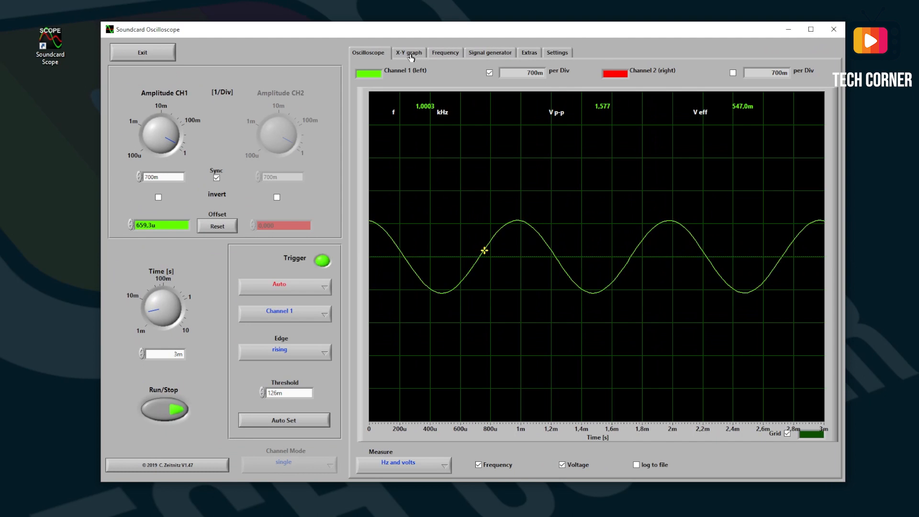
View the X-Y diagonal plot, then the frequency spectrum with its single 1 kHz peak.
{"action": "left_click", "coordinate": [407, 53]}
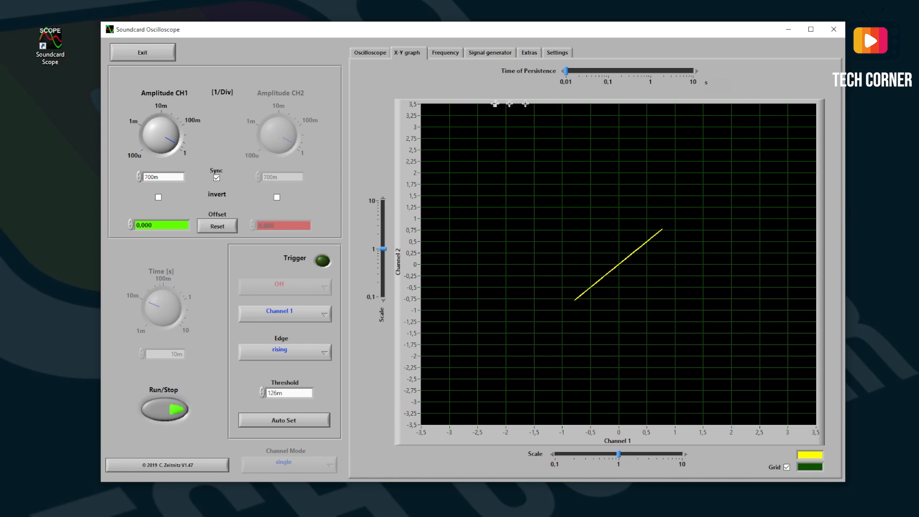
{"action": "mouse_move", "coordinate": [559, 104]}
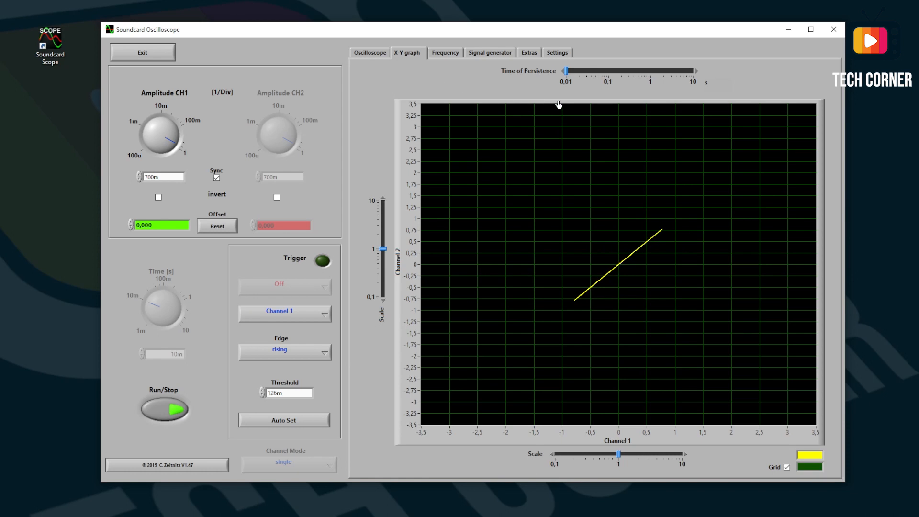
{"action": "left_click", "coordinate": [444, 53]}
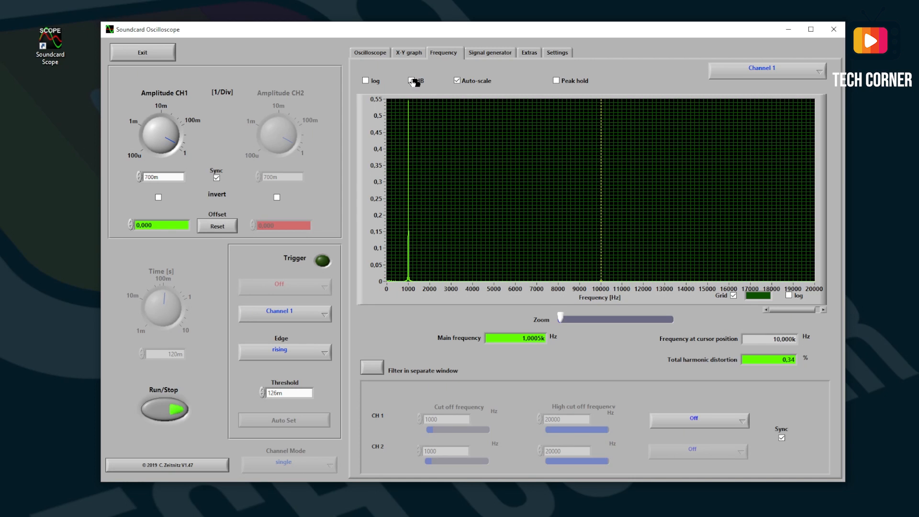
Try dB scale, peak hold and channel 1 low-pass, high-pass and band-stop filters, then filter off.
{"action": "left_click", "coordinate": [409, 80]}
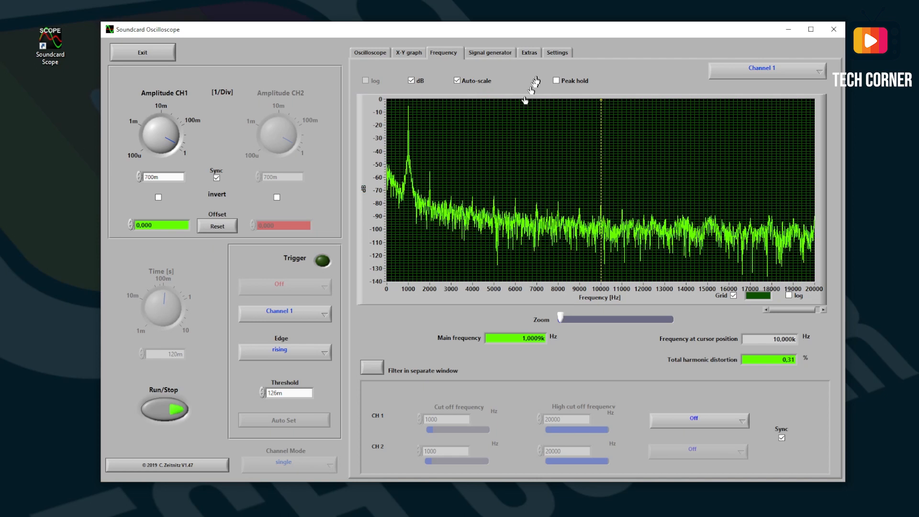
{"action": "left_click", "coordinate": [555, 81]}
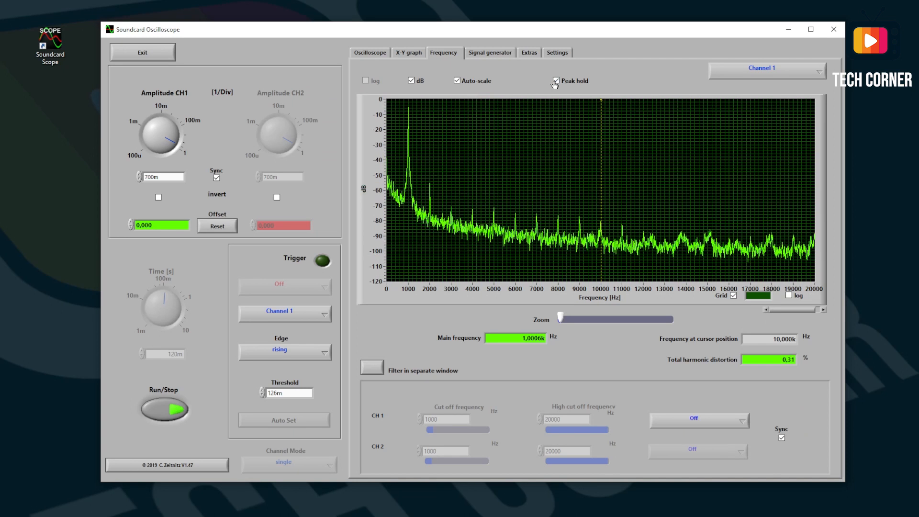
{"action": "mouse_move", "coordinate": [554, 81]}
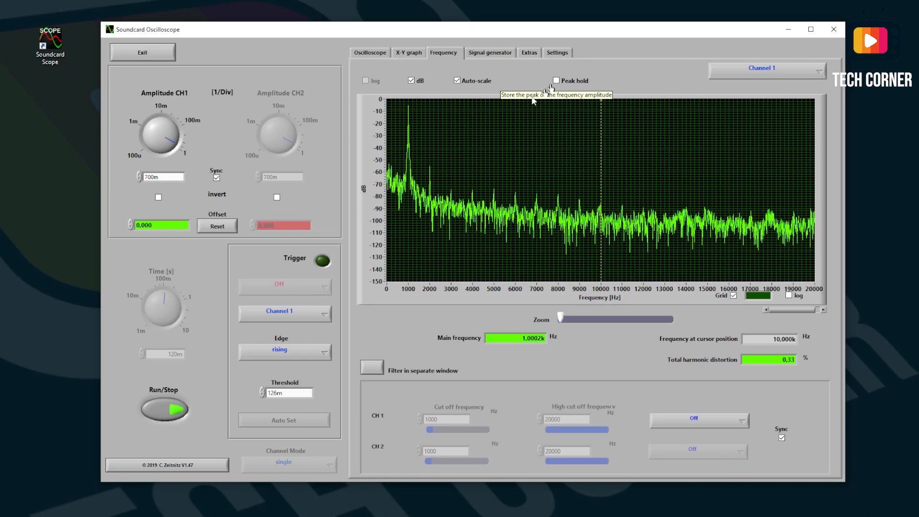
{"action": "mouse_move", "coordinate": [551, 332]}
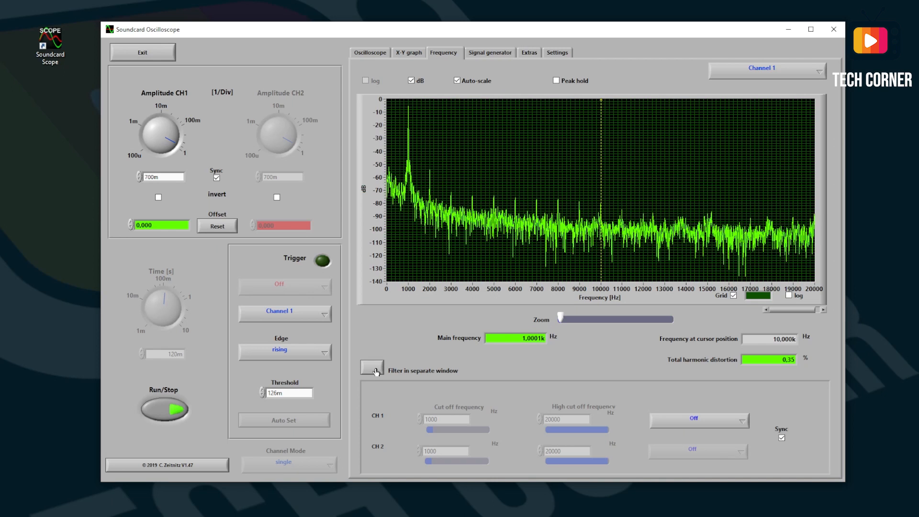
{"action": "left_click", "coordinate": [371, 369]}
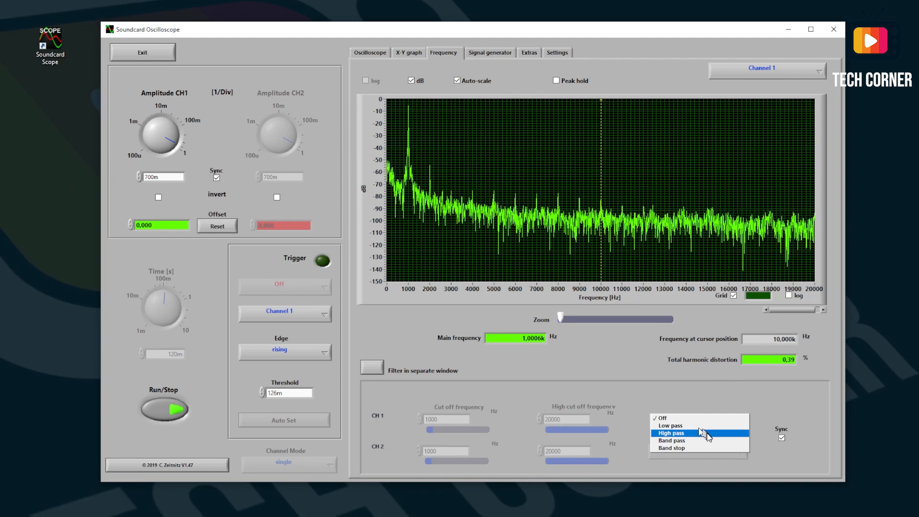
{"action": "left_click", "coordinate": [666, 418]}
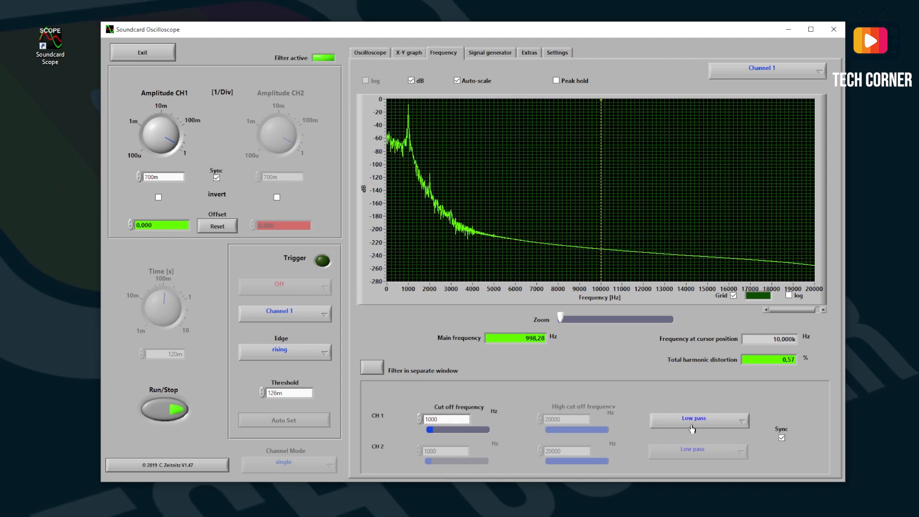
{"action": "left_click", "coordinate": [698, 419]}
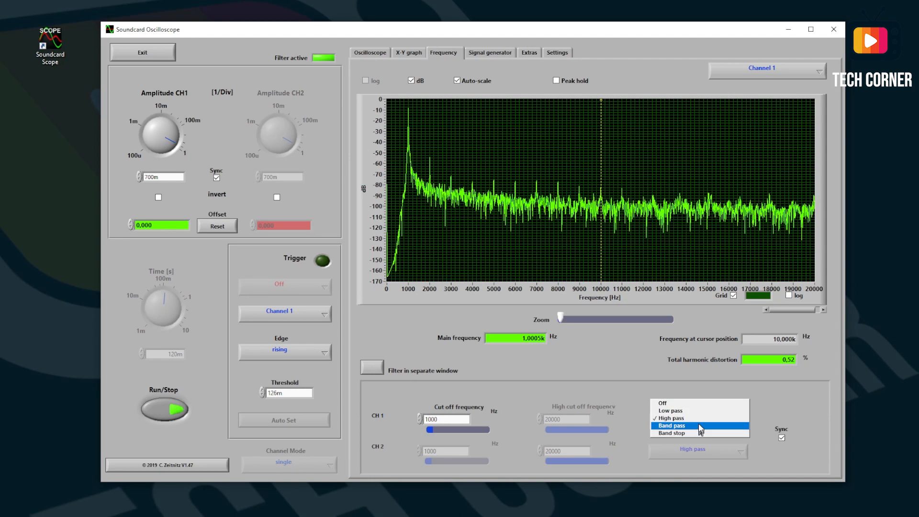
{"action": "left_click", "coordinate": [671, 419]}
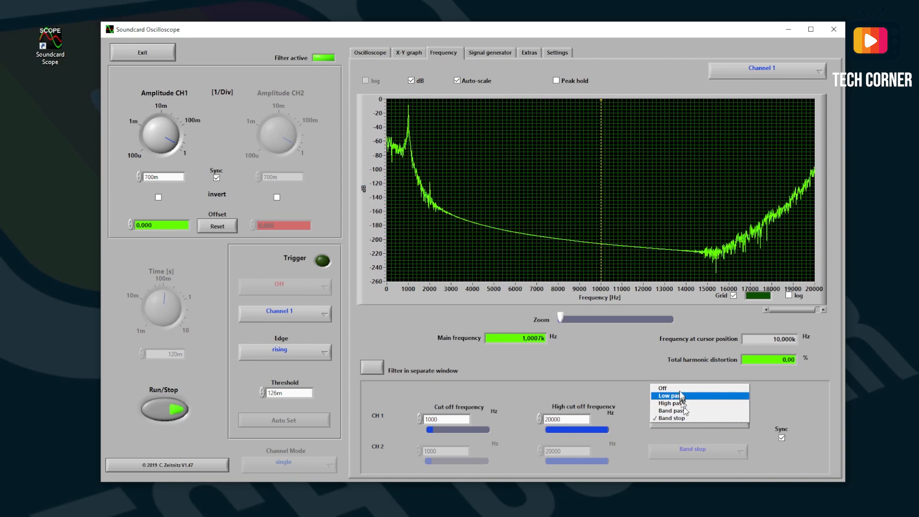
{"action": "left_click", "coordinate": [661, 388]}
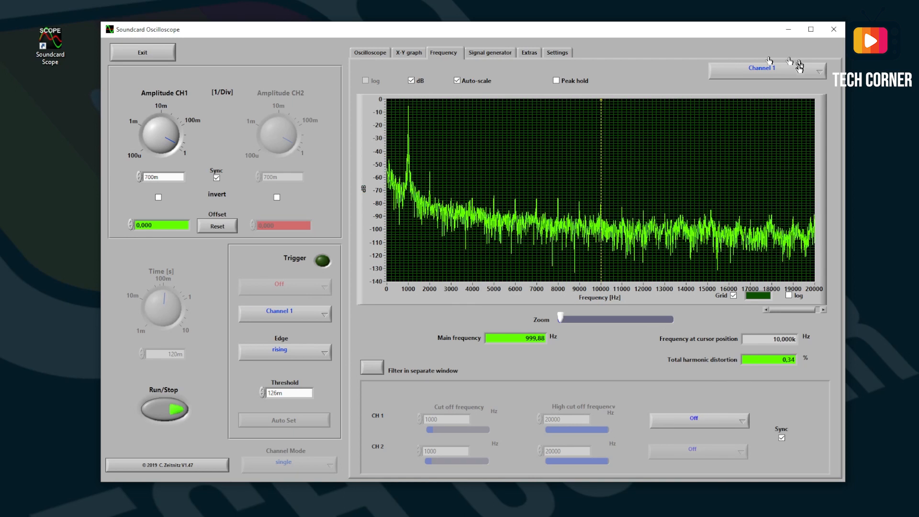
Cycle waterfall and response views back to channel 1's spectrum with log amplitude, then the signal generator page.
{"action": "left_click", "coordinate": [766, 67]}
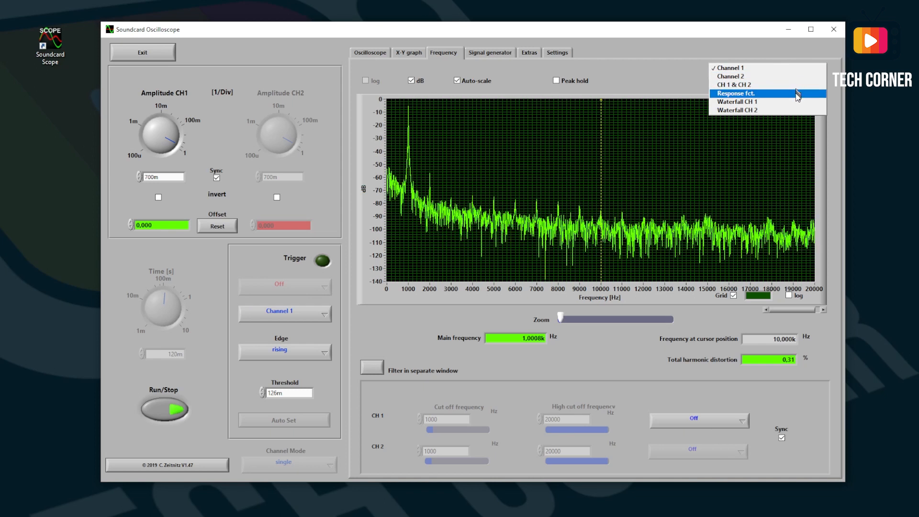
{"action": "left_click", "coordinate": [739, 110]}
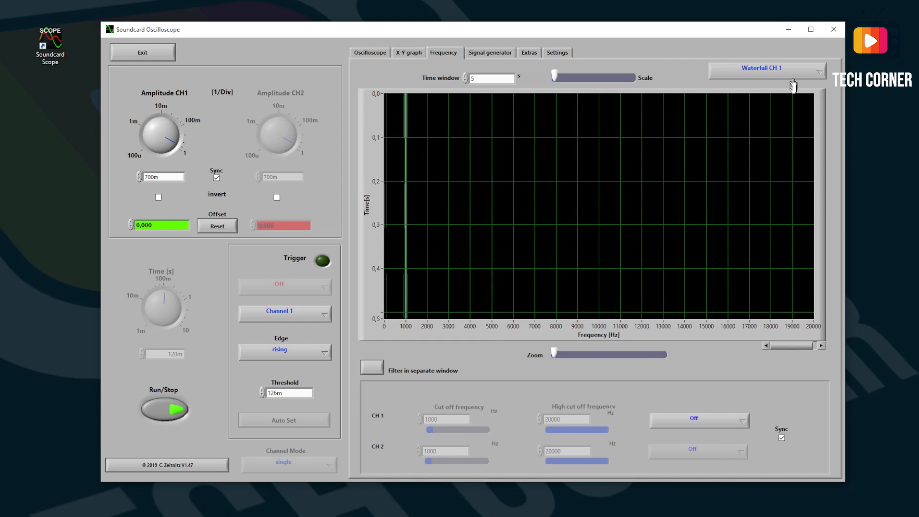
{"action": "left_click", "coordinate": [766, 67]}
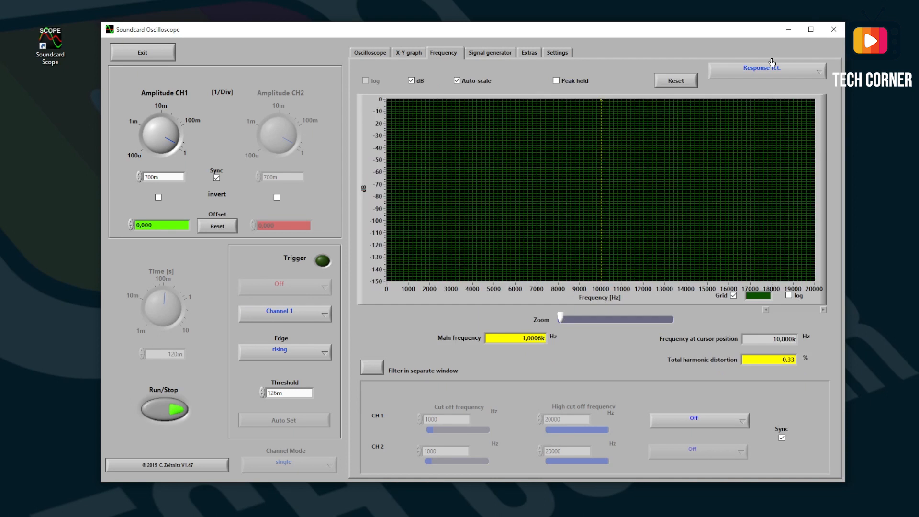
{"action": "left_click", "coordinate": [767, 68]}
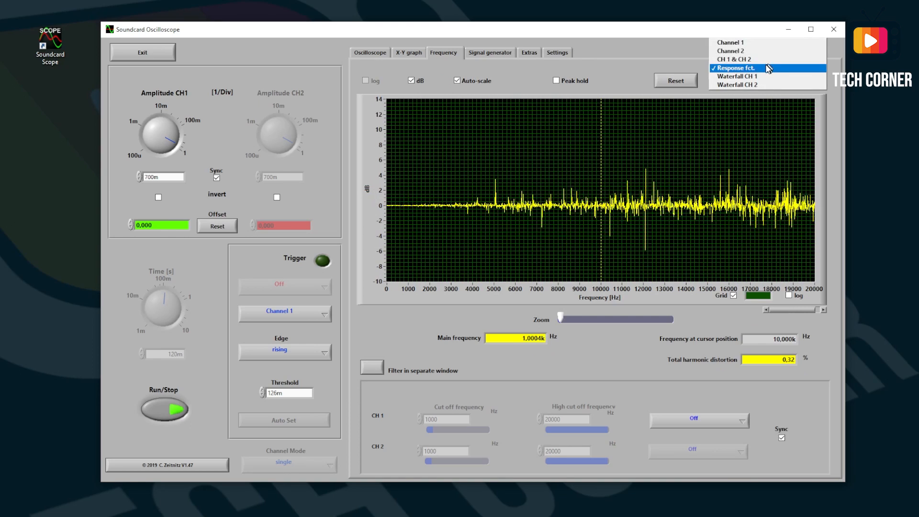
{"action": "left_click", "coordinate": [731, 42]}
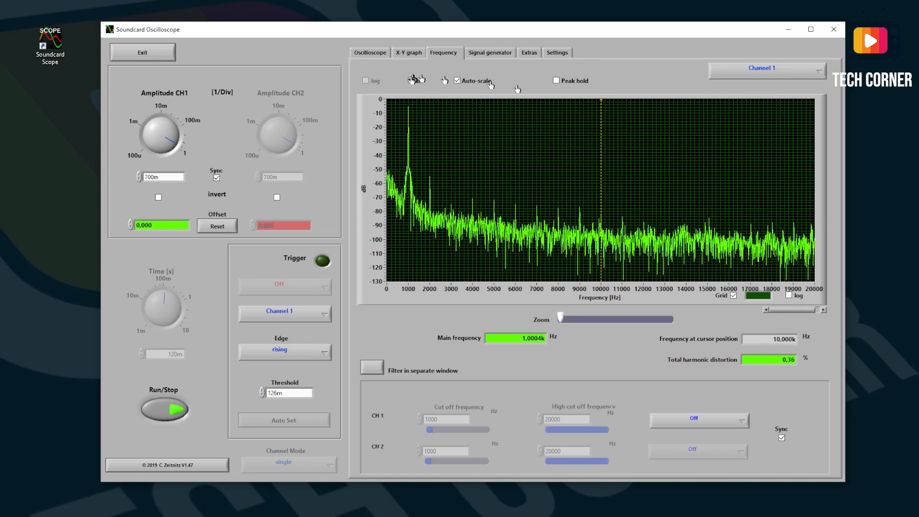
{"action": "left_click", "coordinate": [366, 81]}
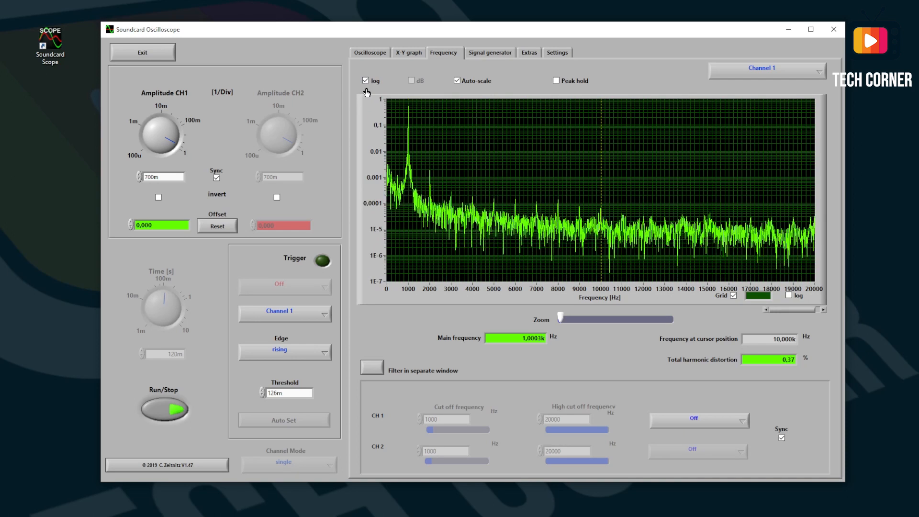
{"action": "mouse_move", "coordinate": [412, 81]}
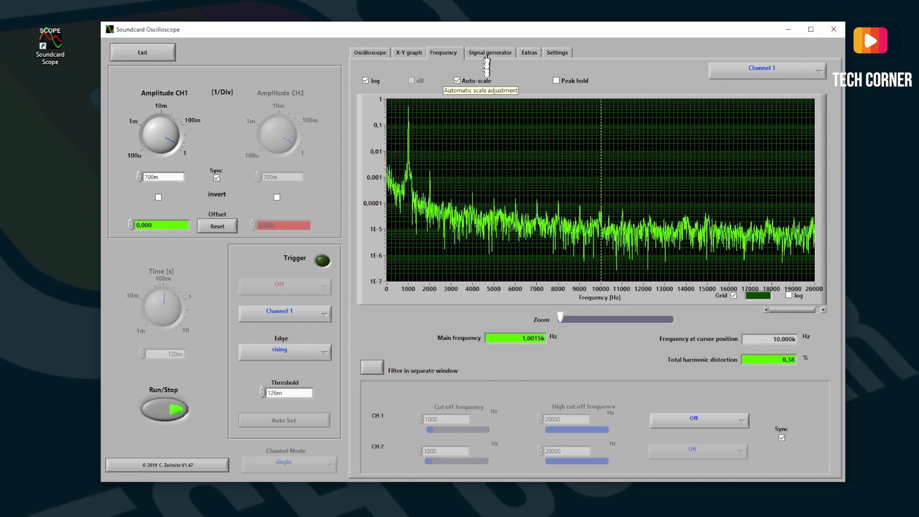
{"action": "left_click", "coordinate": [489, 52]}
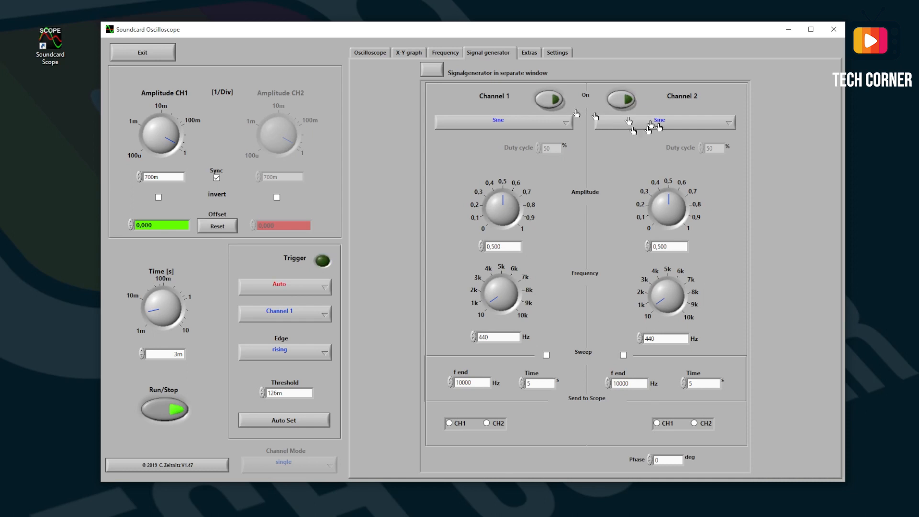
Visit the audio recorder, then in Settings keep Microfone (2- USB PnP Sound Device) as input.
{"action": "left_click", "coordinate": [525, 52]}
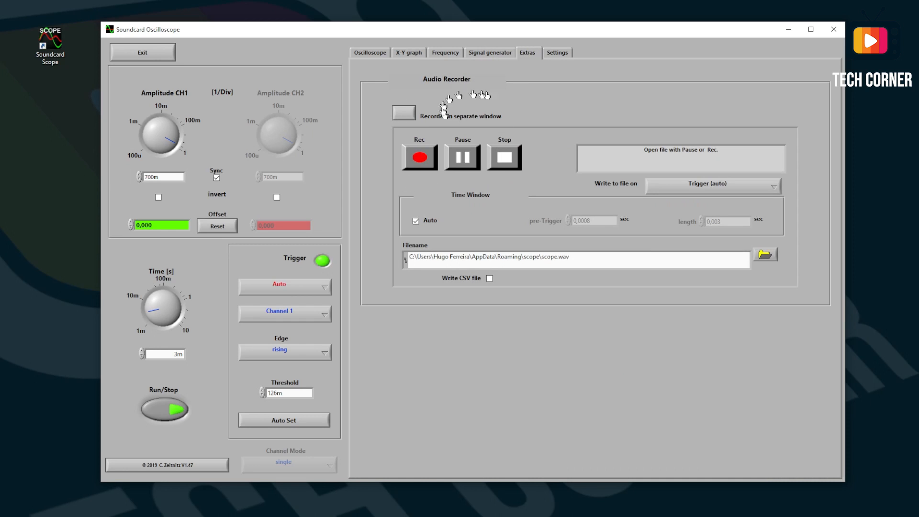
{"action": "mouse_move", "coordinate": [537, 188]}
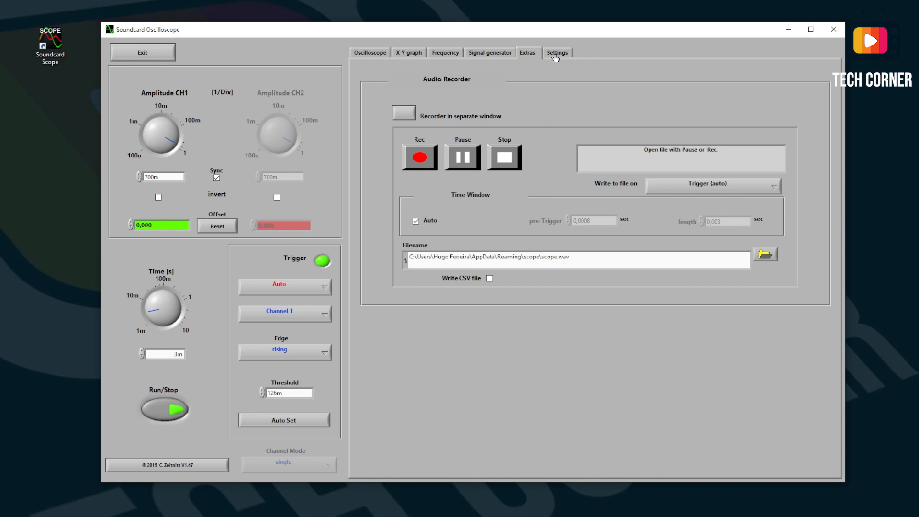
{"action": "left_click", "coordinate": [554, 52]}
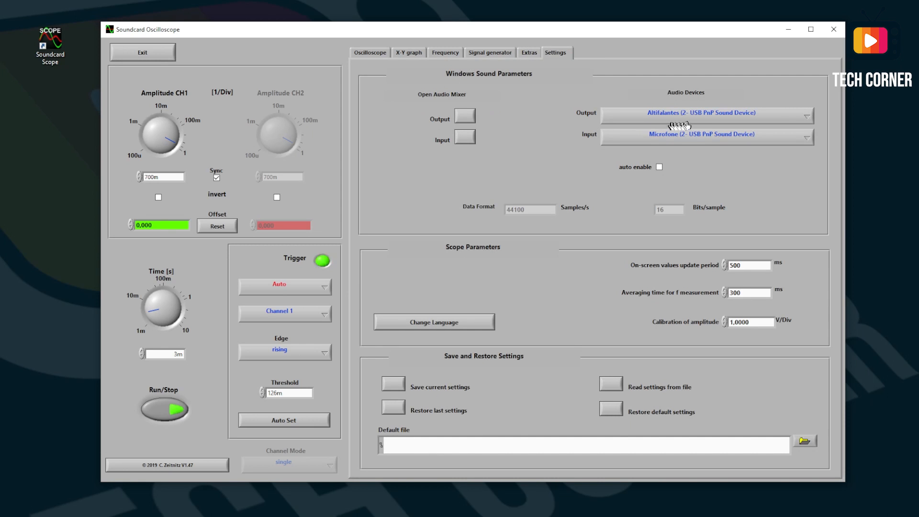
{"action": "left_click", "coordinate": [706, 116]}
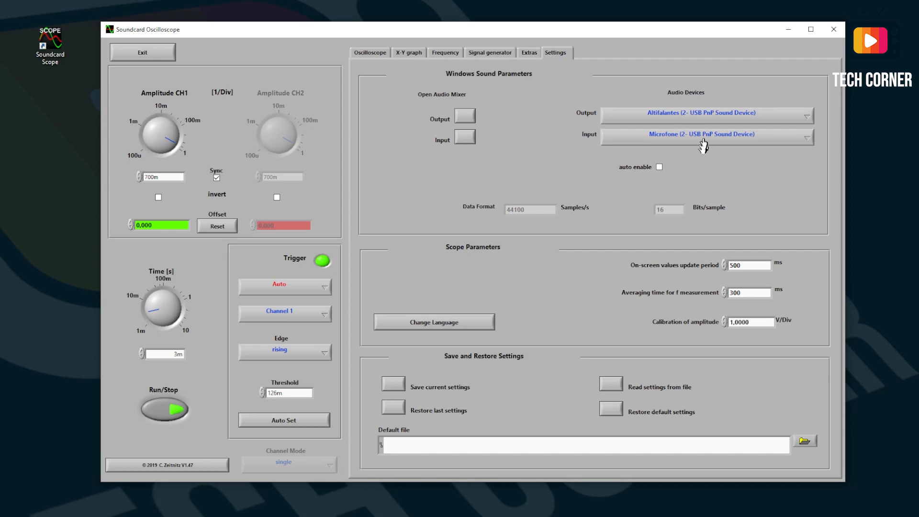
{"action": "mouse_move", "coordinate": [613, 134]}
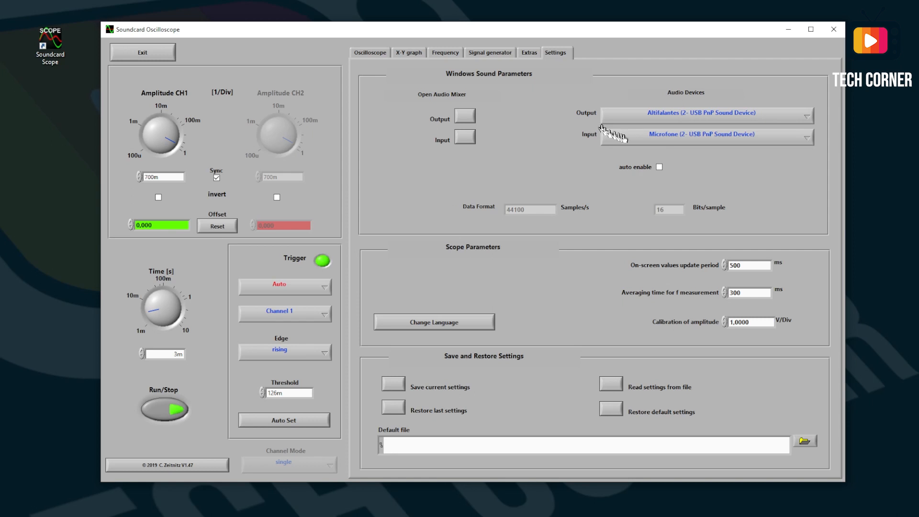
{"action": "left_click", "coordinate": [706, 137]}
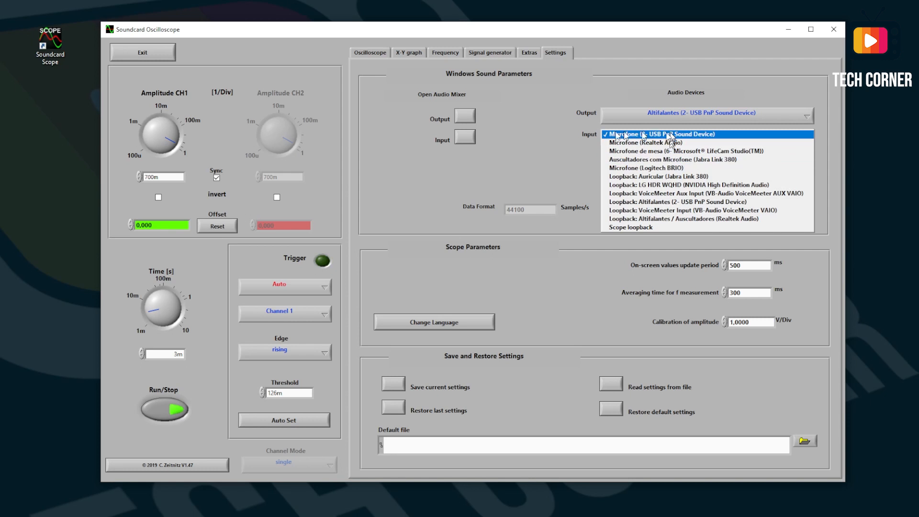
{"action": "left_click", "coordinate": [662, 134]}
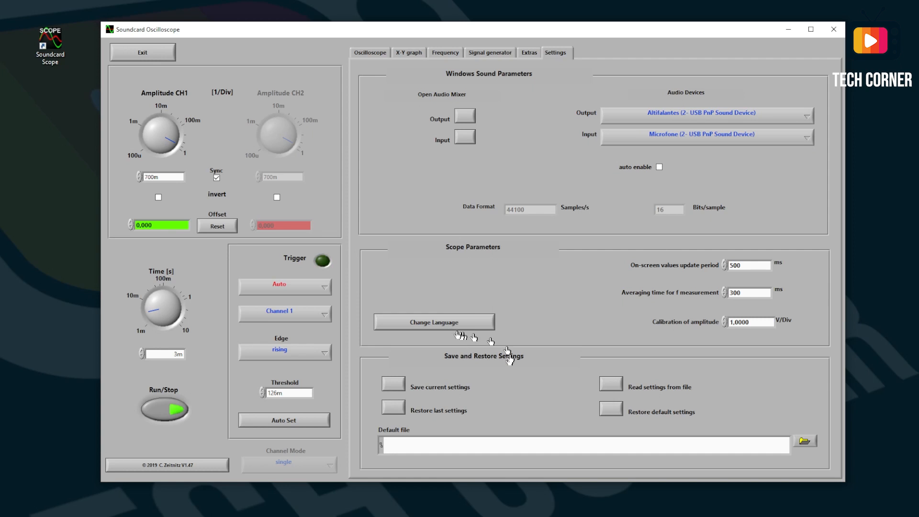
Show the external generator's signal live and Auto Set twice so the 1.6 kHz square wave locks.
{"action": "left_click", "coordinate": [434, 322]}
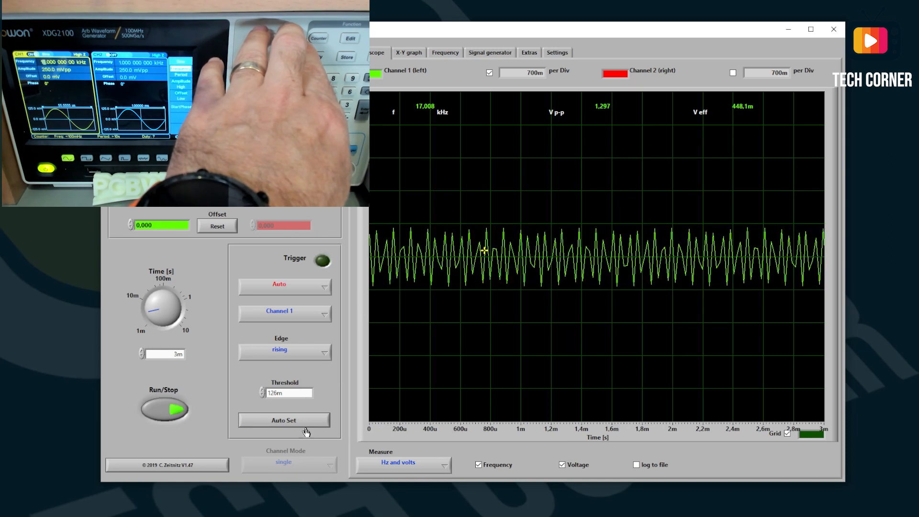
{"action": "left_click", "coordinate": [283, 421]}
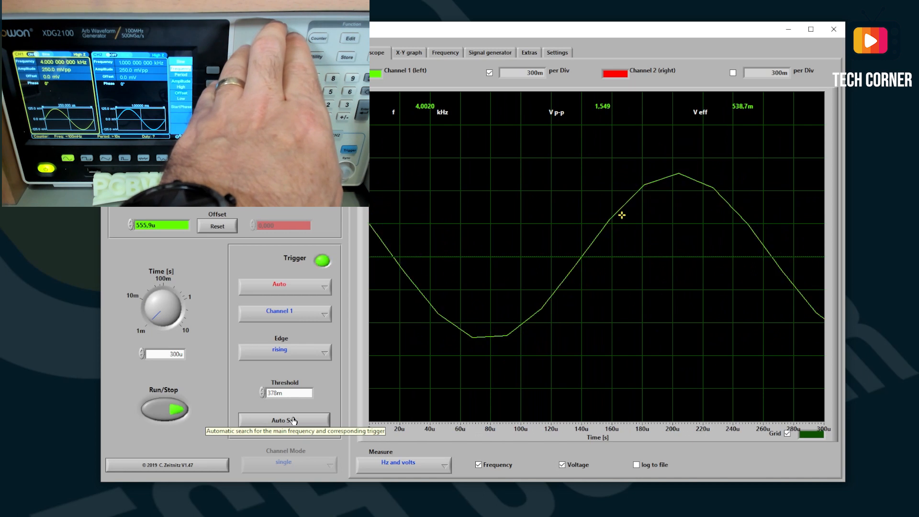
{"action": "left_click", "coordinate": [283, 421]}
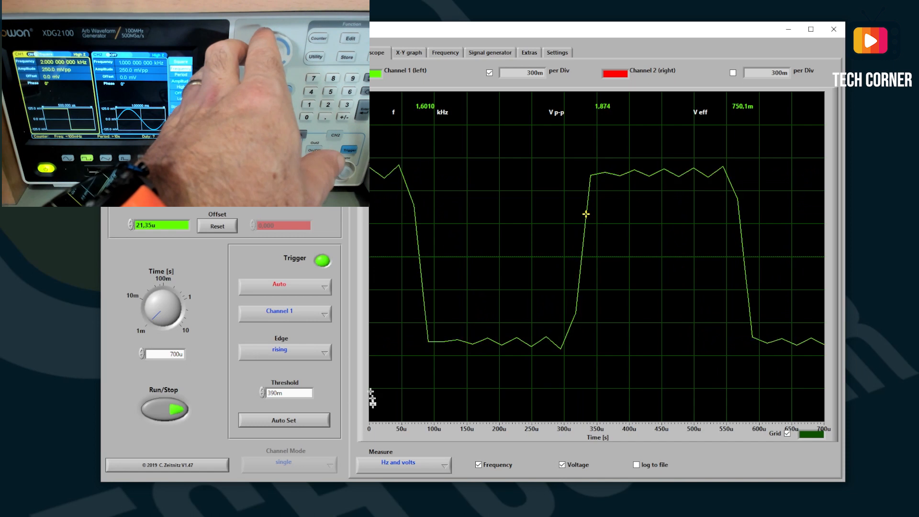
Auto Set, then turn the Time knob from about 200 ms down to 3m for three cycles.
{"action": "left_click", "coordinate": [283, 421]}
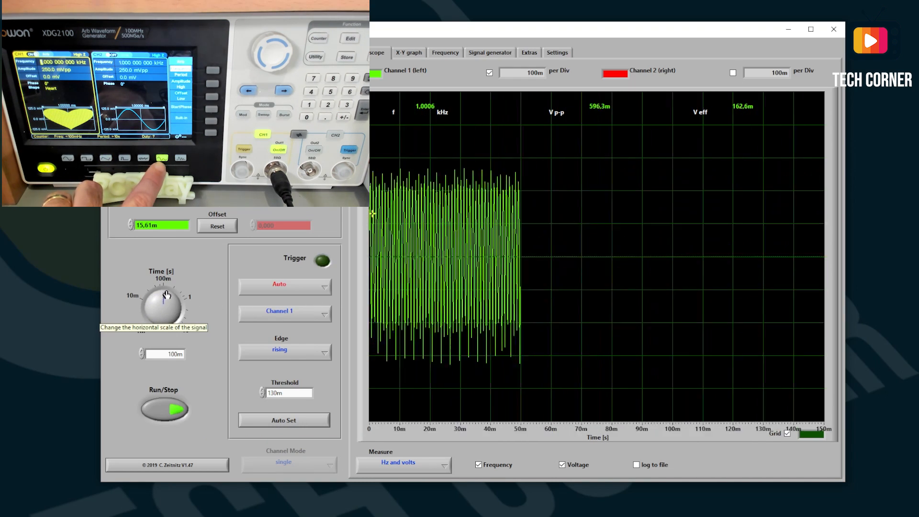
{"action": "left_click_drag", "start_coordinate": [170, 299], "coordinate": [176, 293]}
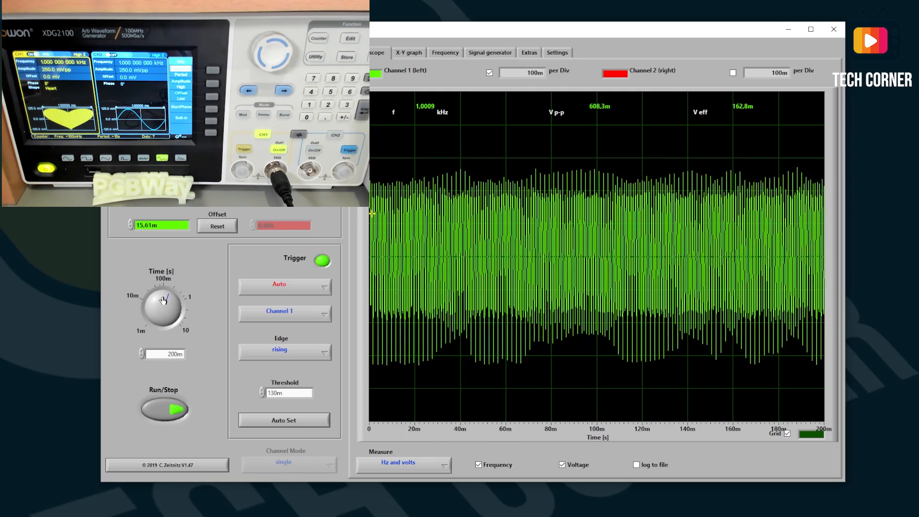
{"action": "left_click_drag", "start_coordinate": [167, 296], "coordinate": [153, 310]}
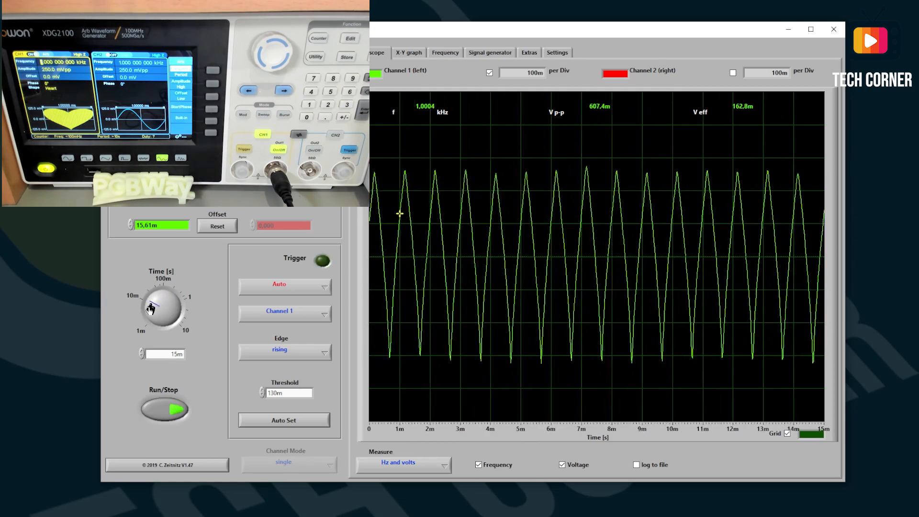
{"action": "left_click_drag", "start_coordinate": [156, 296], "coordinate": [151, 319]}
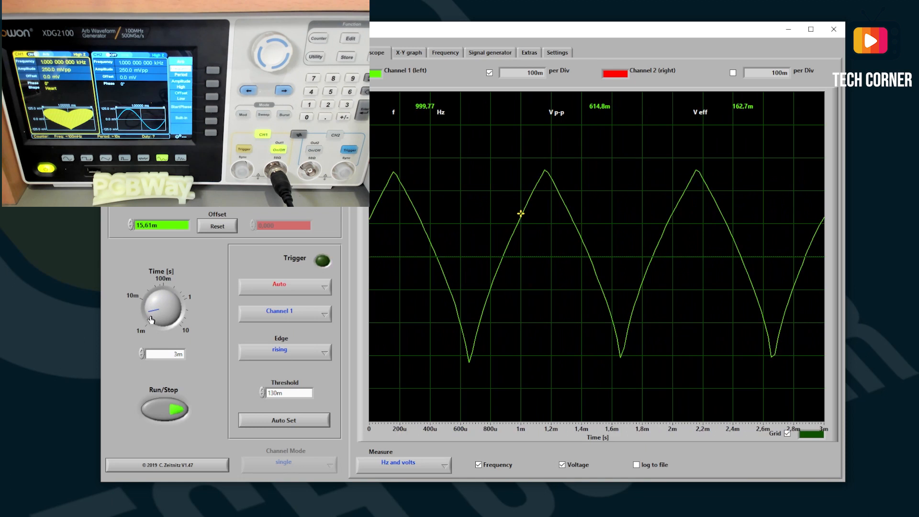